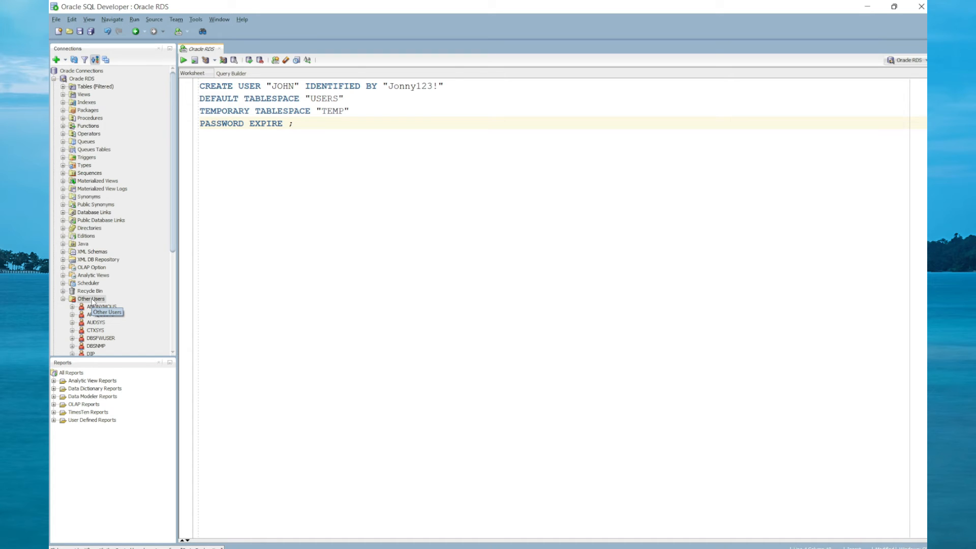
mouse_move(126, 283)
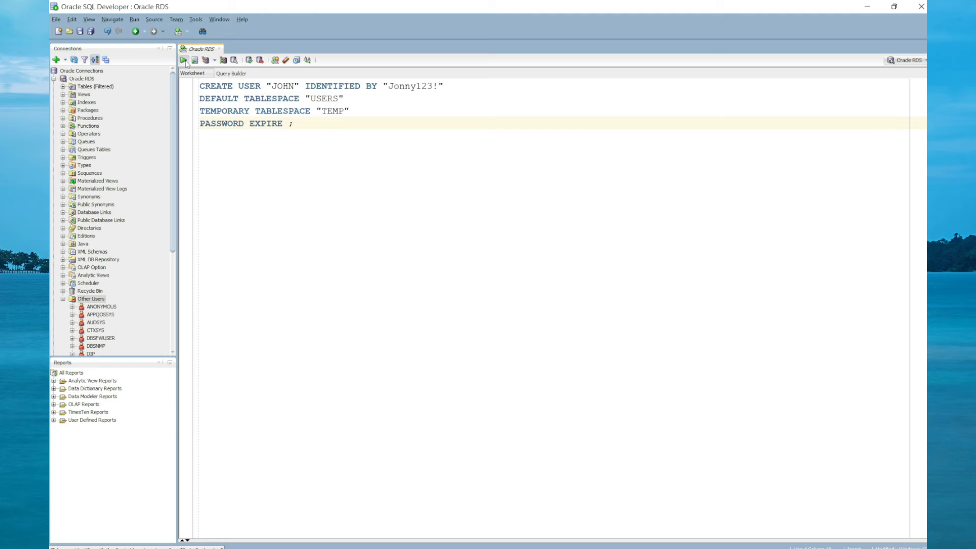
Run the CREATE USER JOHN script and confirm the user was created in Script Output.
click(183, 59)
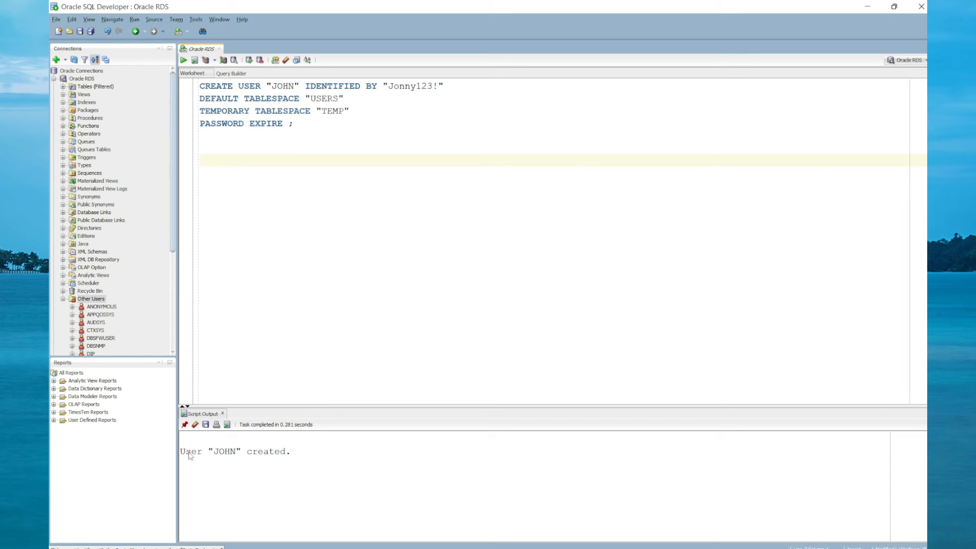
Query SELECT * FROM dba_users to list all database users.
text(SEL)
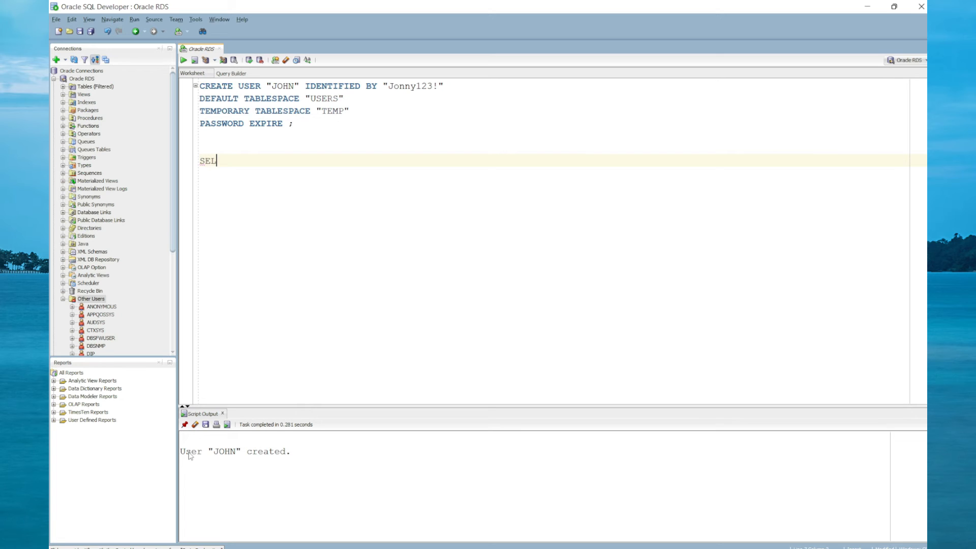
text(ECT *)
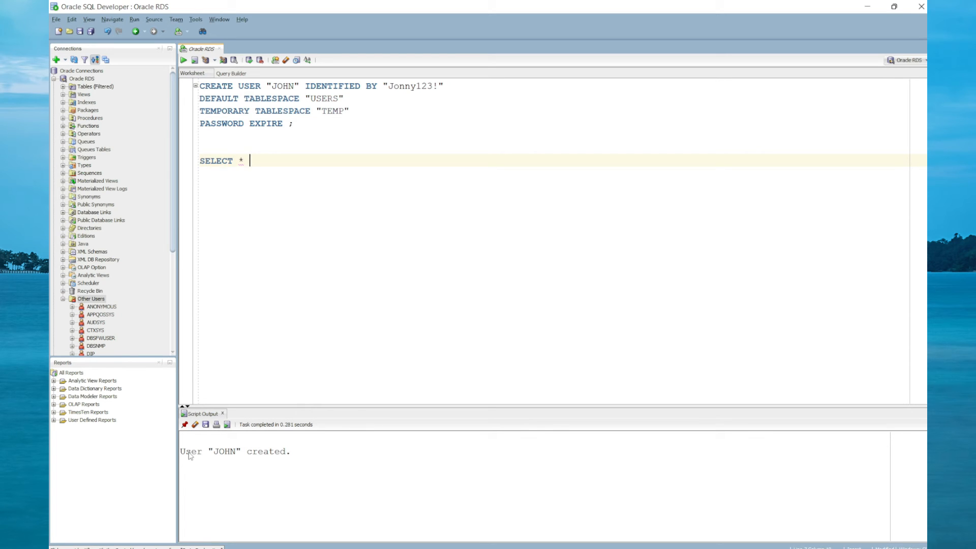
text(FROM DBA)
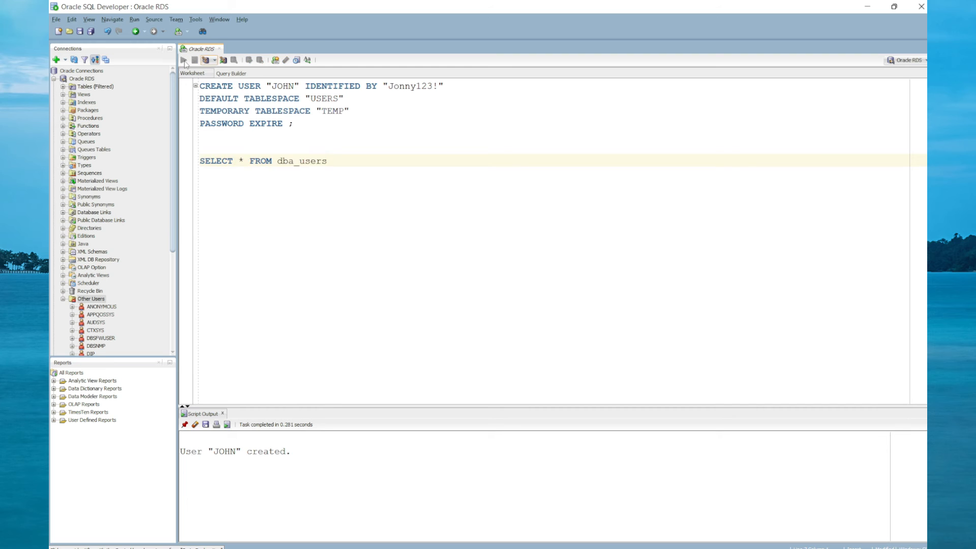
click(185, 60)
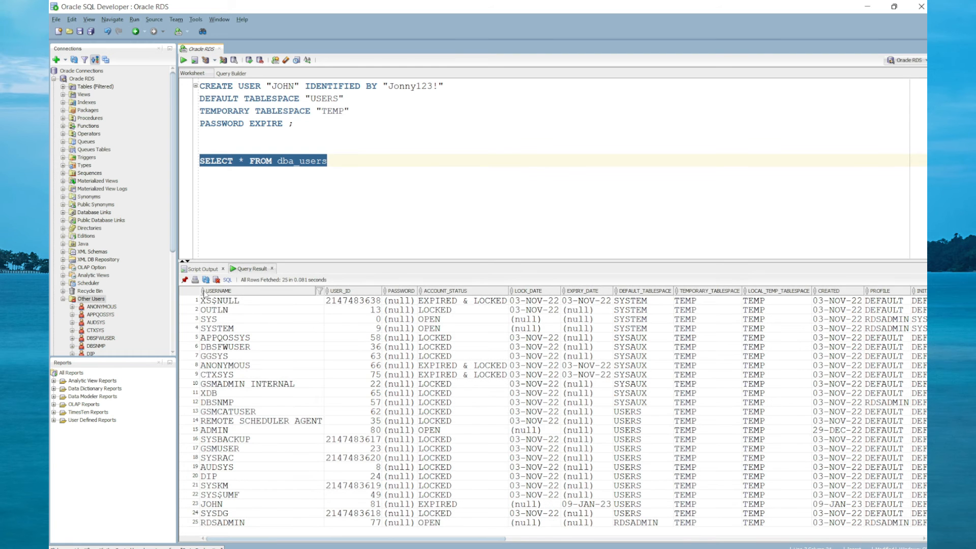
Sort the results by USERNAME and review JOHN's row, showing EXPIRED status and USERS tablespace.
click(222, 290)
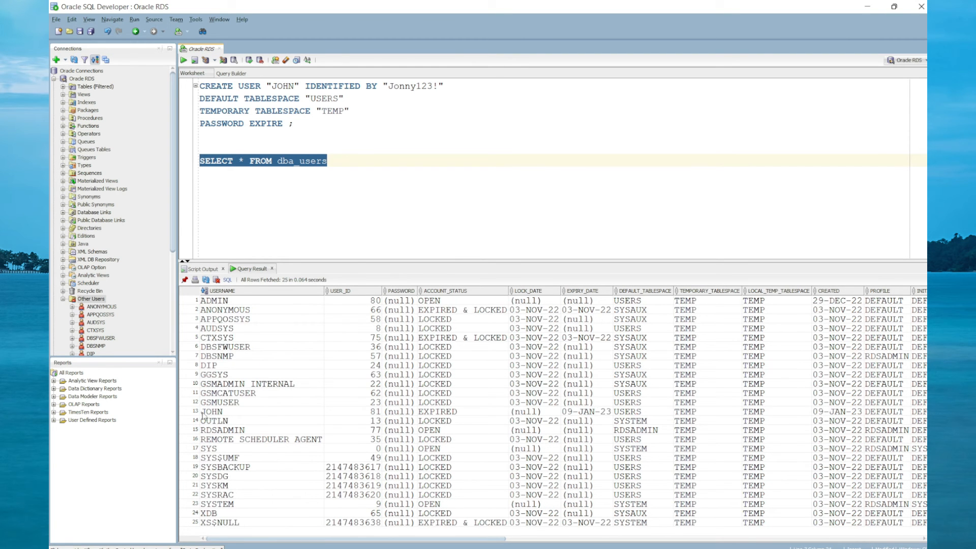
click(212, 411)
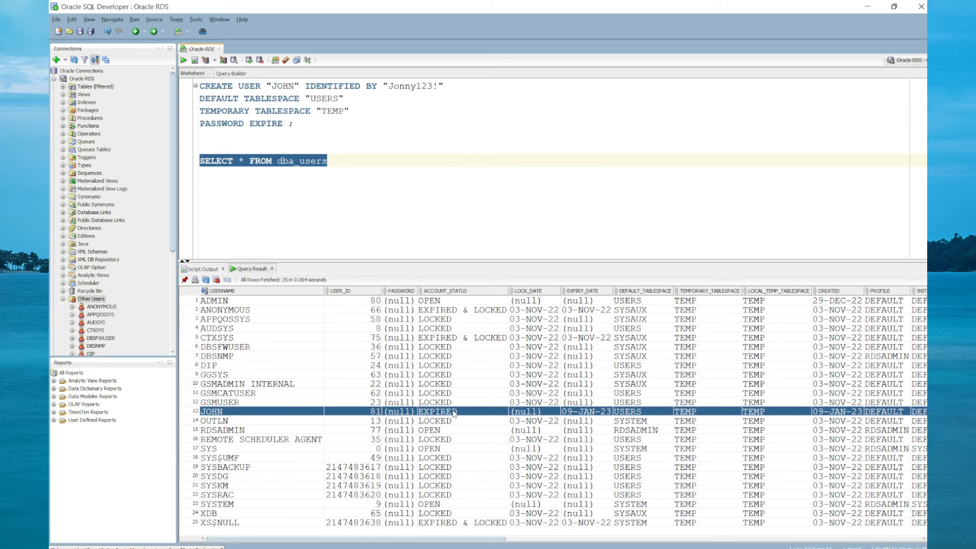
mouse_move(532, 416)
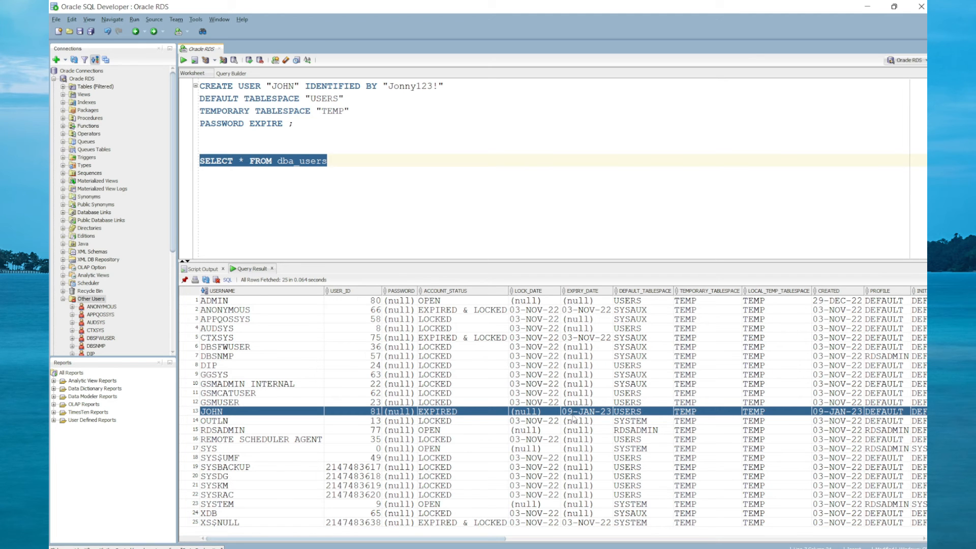
mouse_move(620, 427)
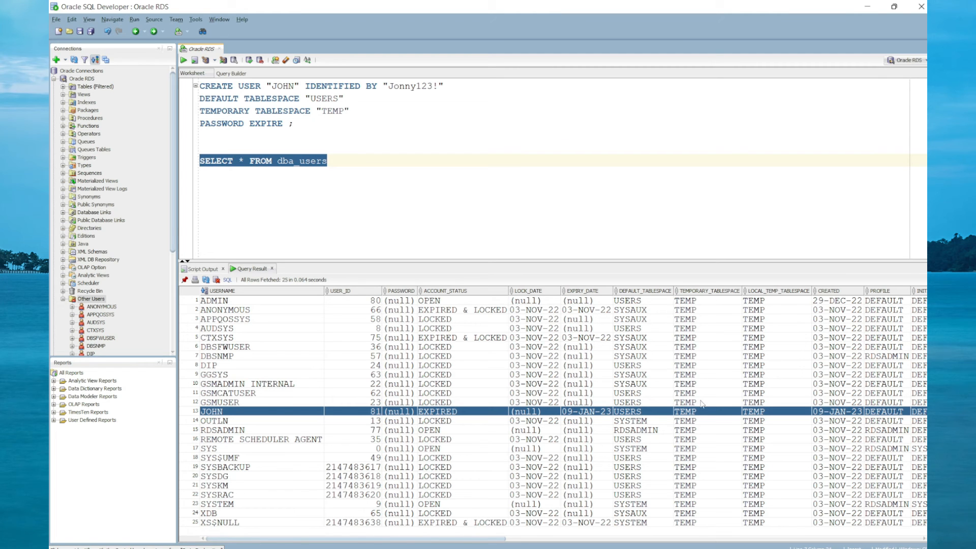
mouse_move(791, 373)
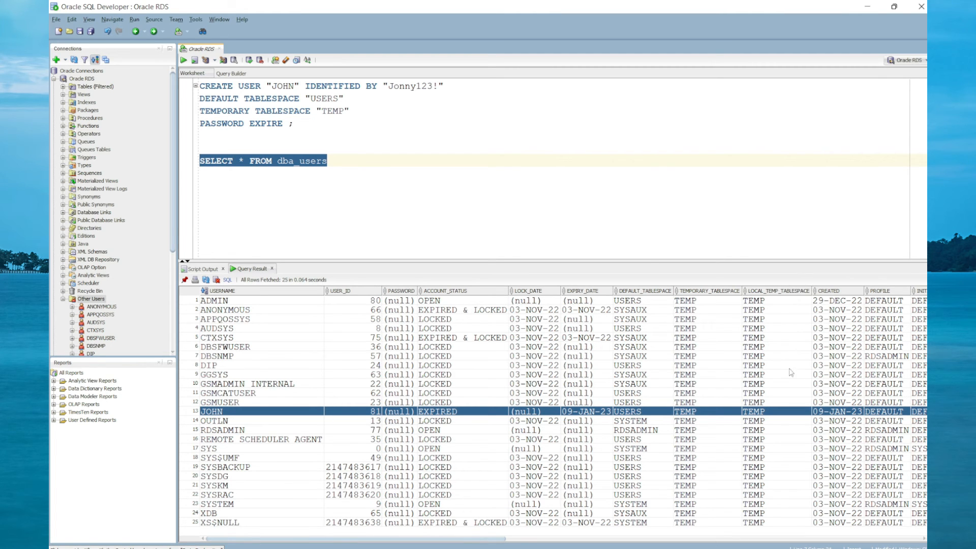
mouse_move(828, 421)
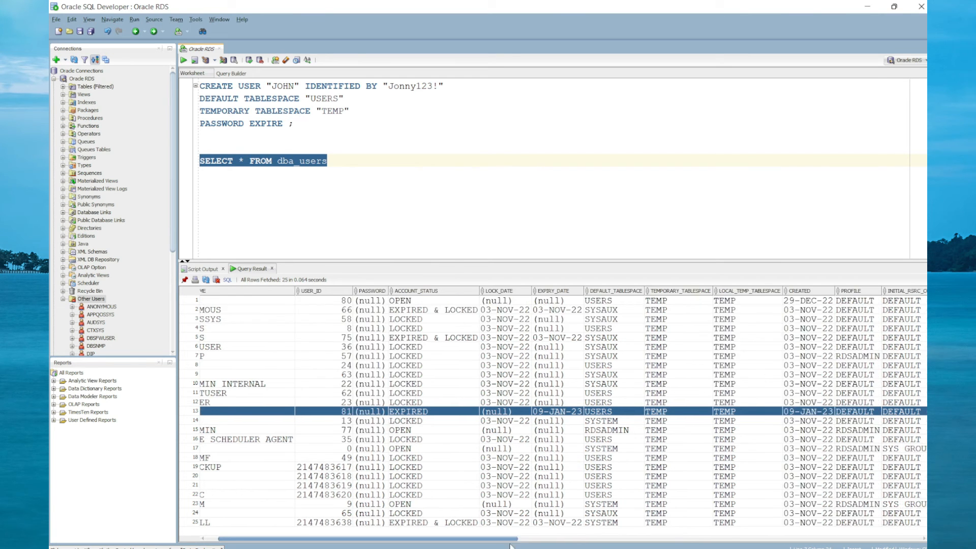
scroll(right, 3)
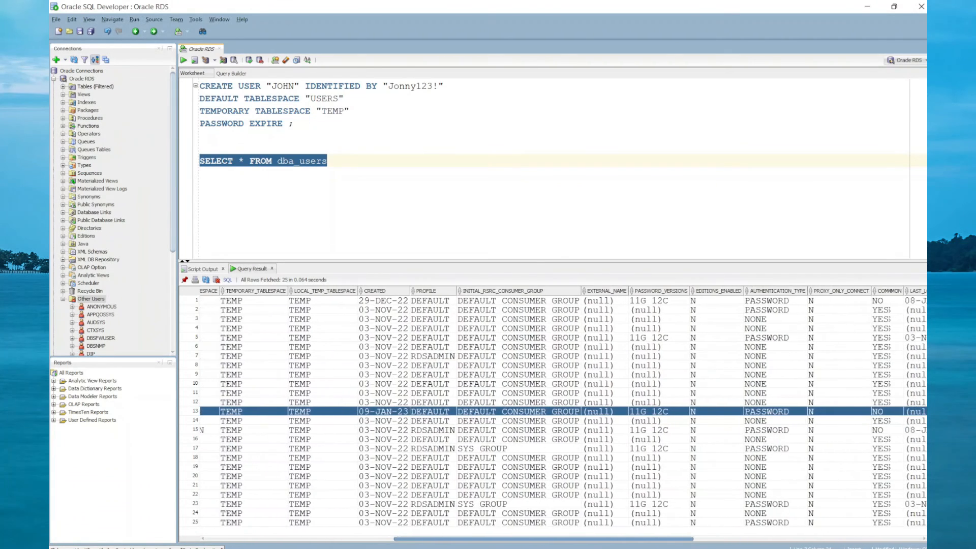
scroll(right, 3)
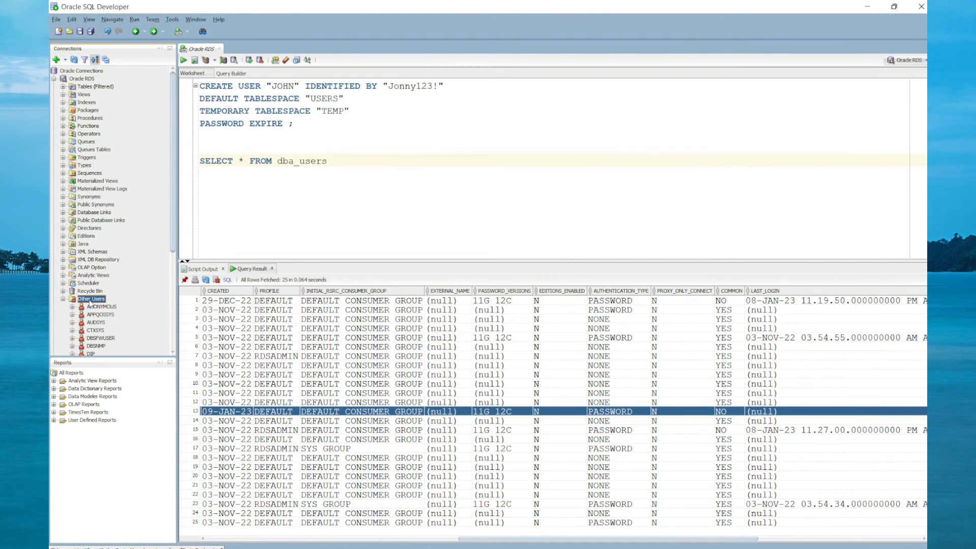
Start a new user from Other Users and name it MARY.
right_click(91, 299)
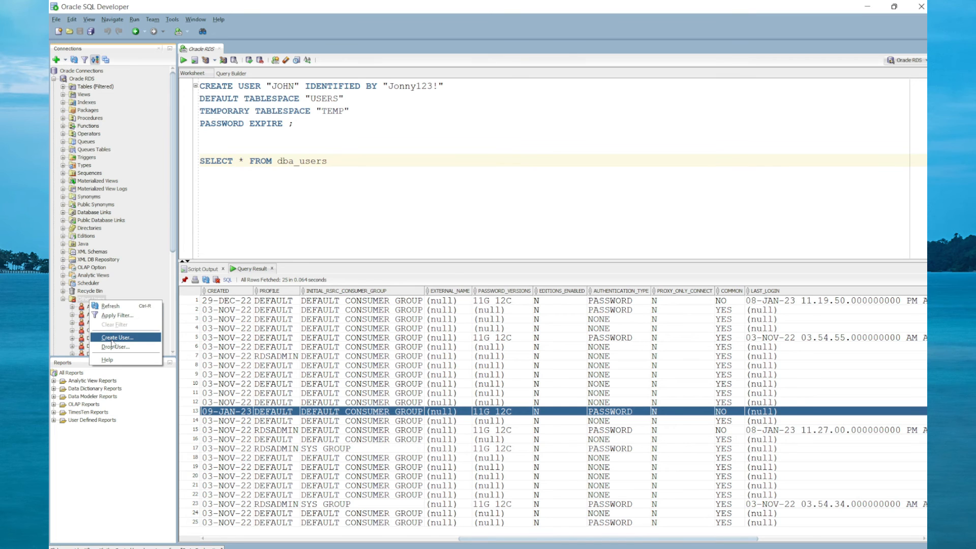
click(117, 338)
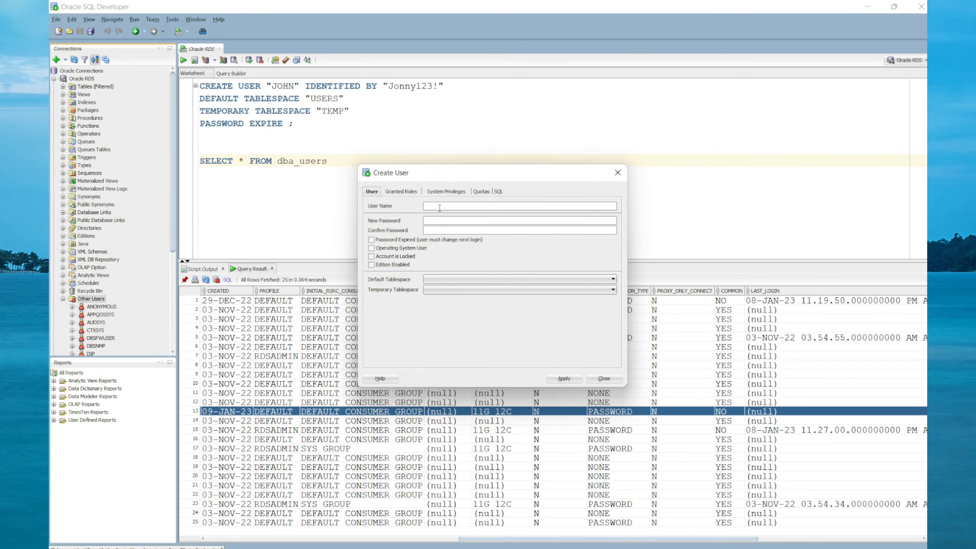
text(JO)
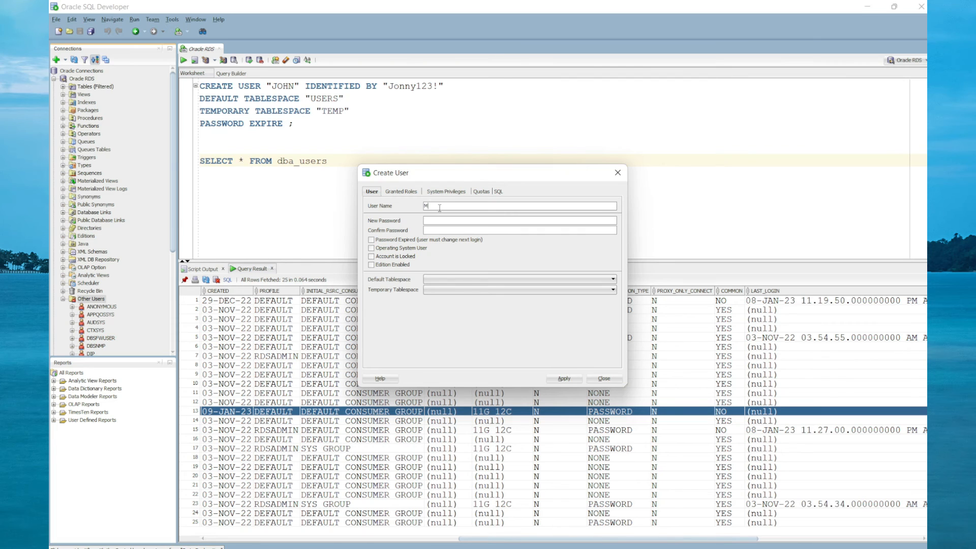
text(ARY)
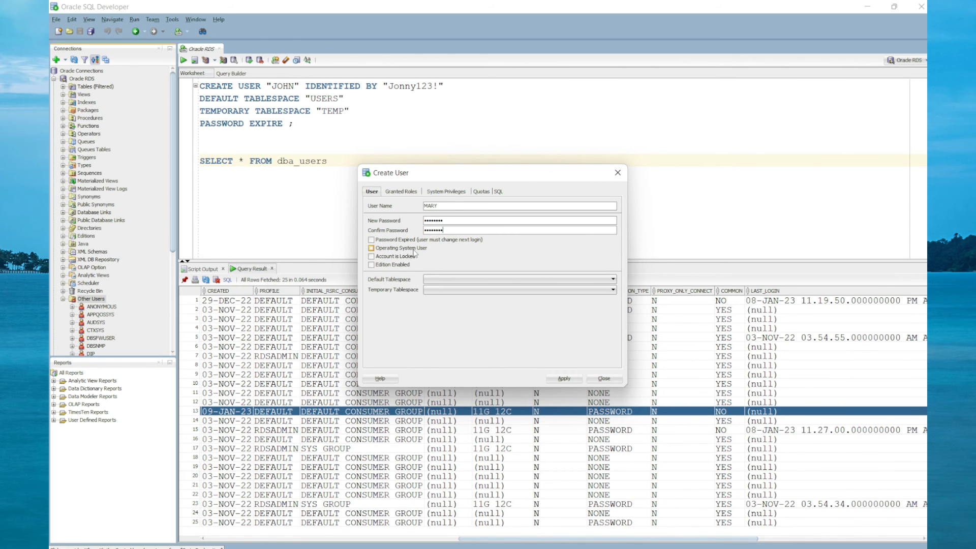
Lock MARY's account and assign USERS default and TEMP temporary tablespaces.
click(371, 256)
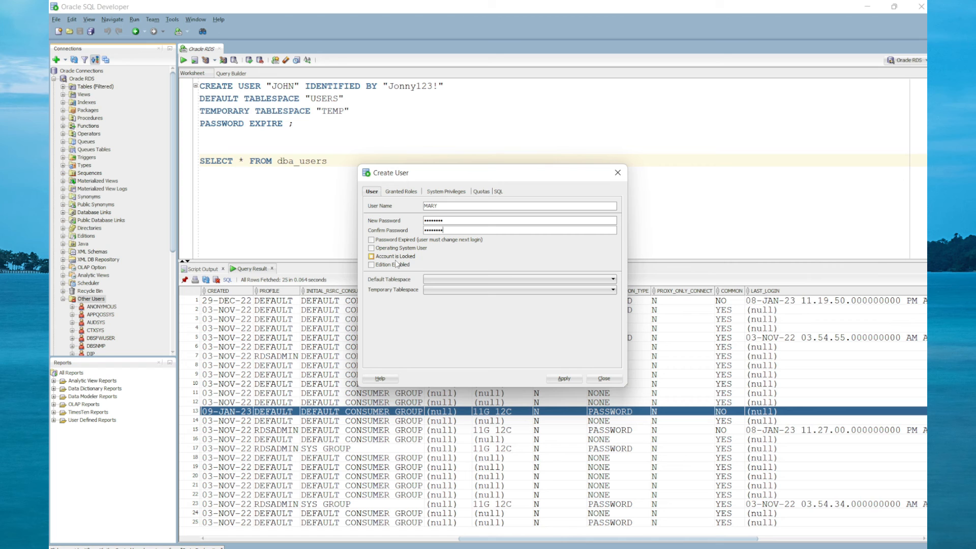
click(370, 256)
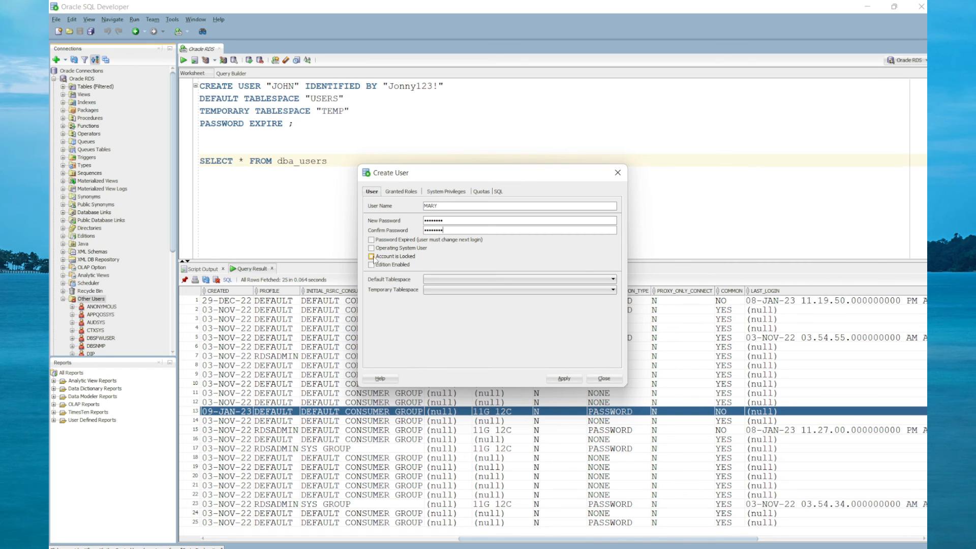
click(371, 256)
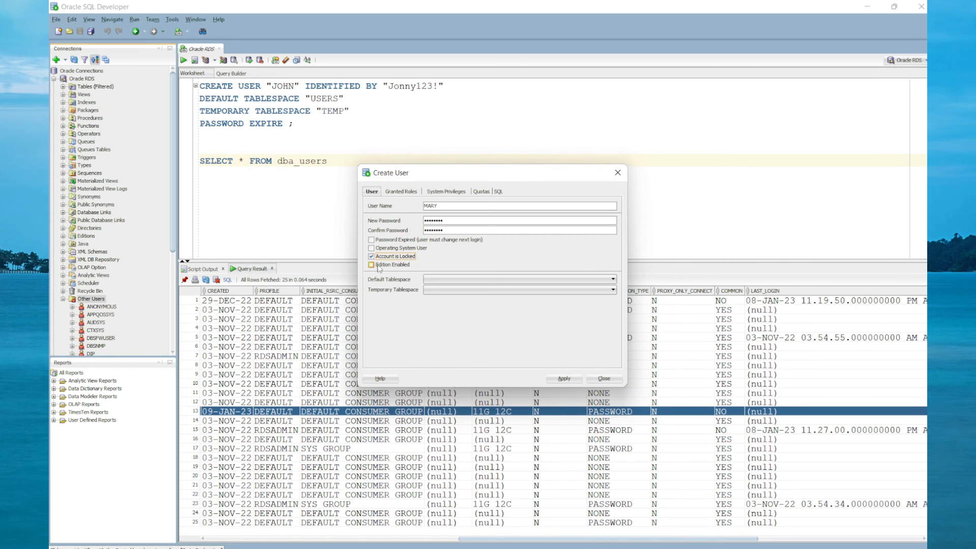
click(611, 279)
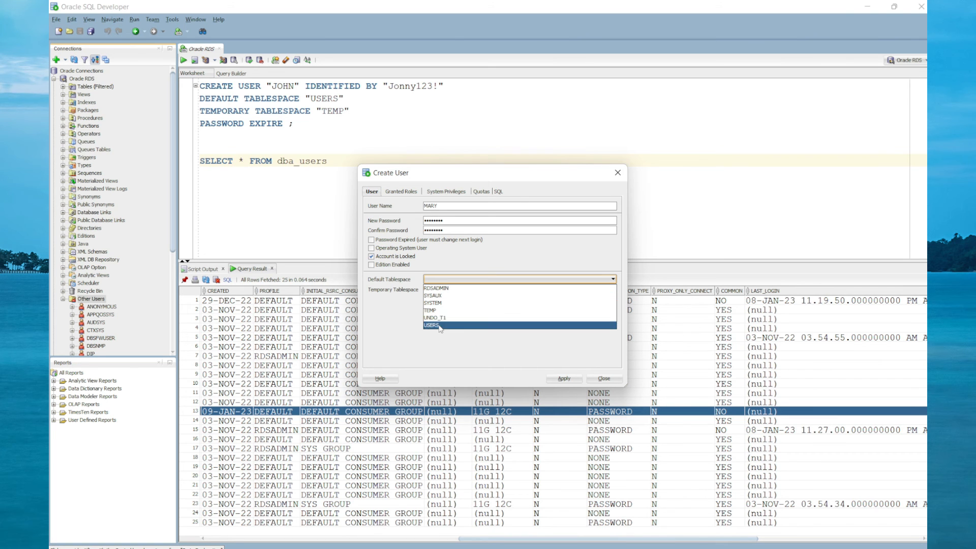
click(433, 325)
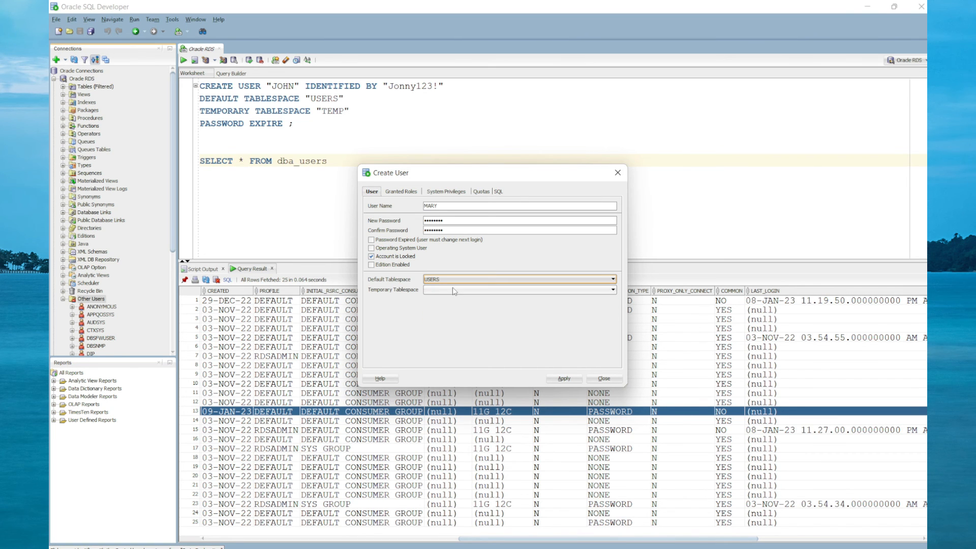
click(610, 289)
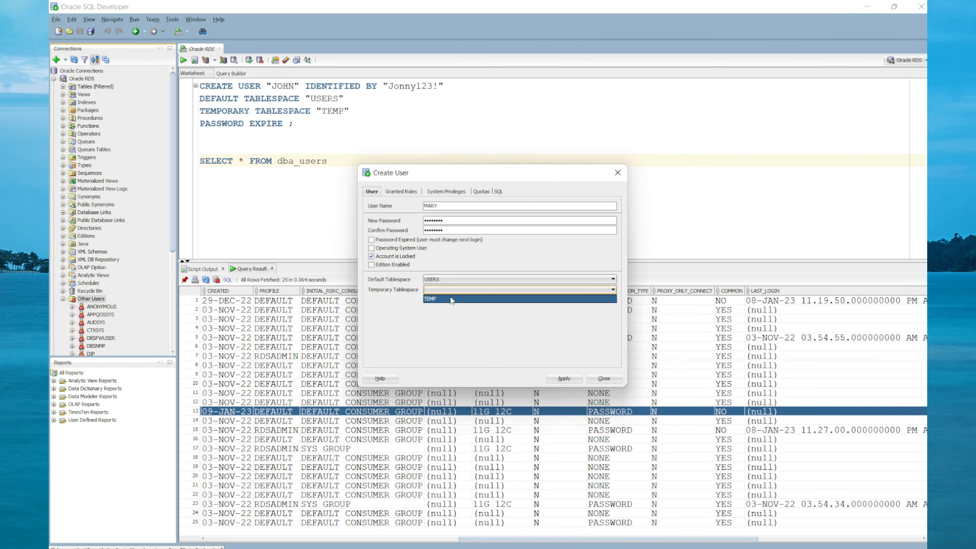
click(566, 378)
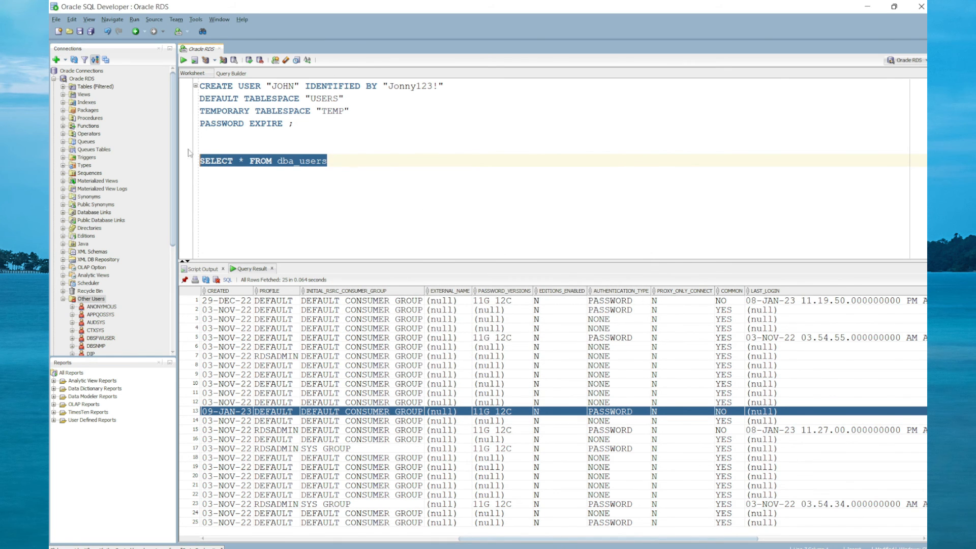
Rerun the dba_users query, now returning 26 rows with MARY locked and JOHN expired.
click(183, 59)
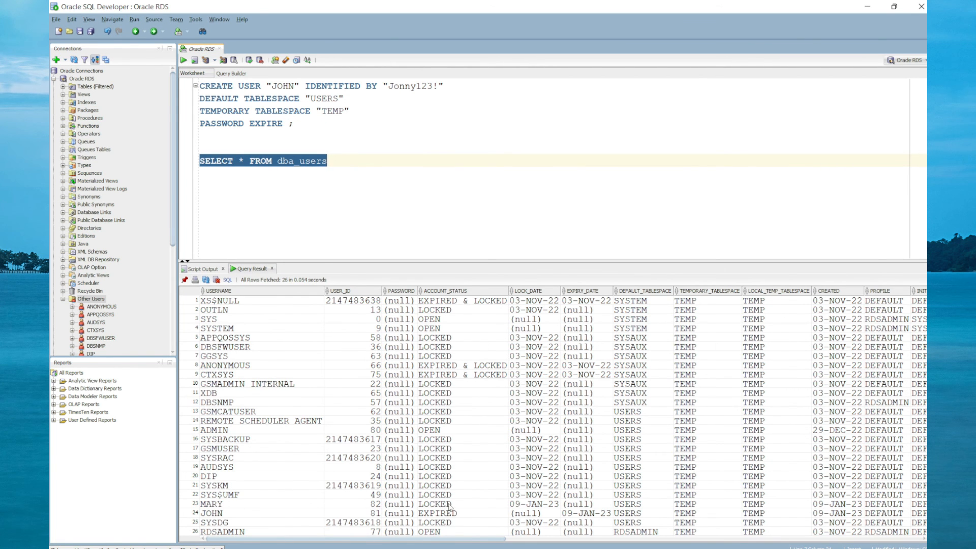
mouse_move(552, 526)
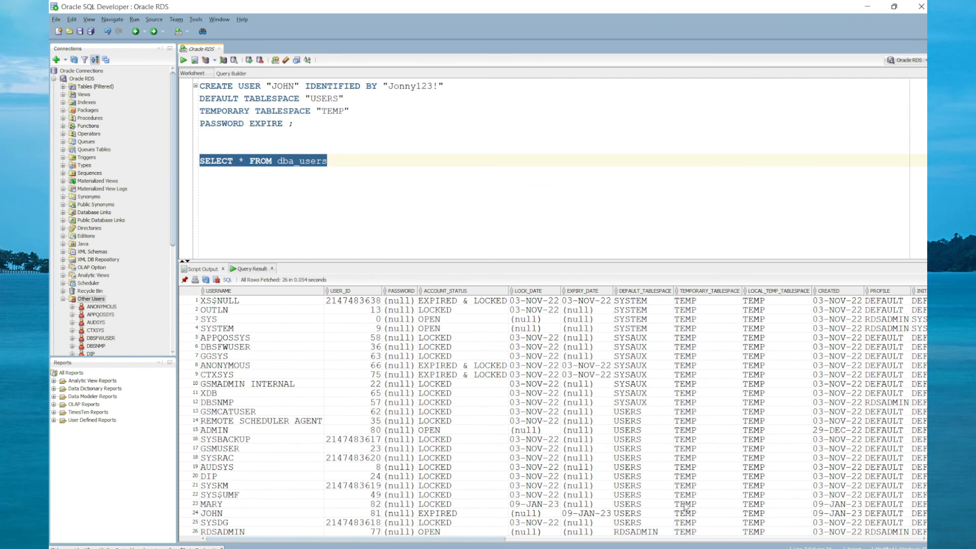
mouse_move(783, 299)
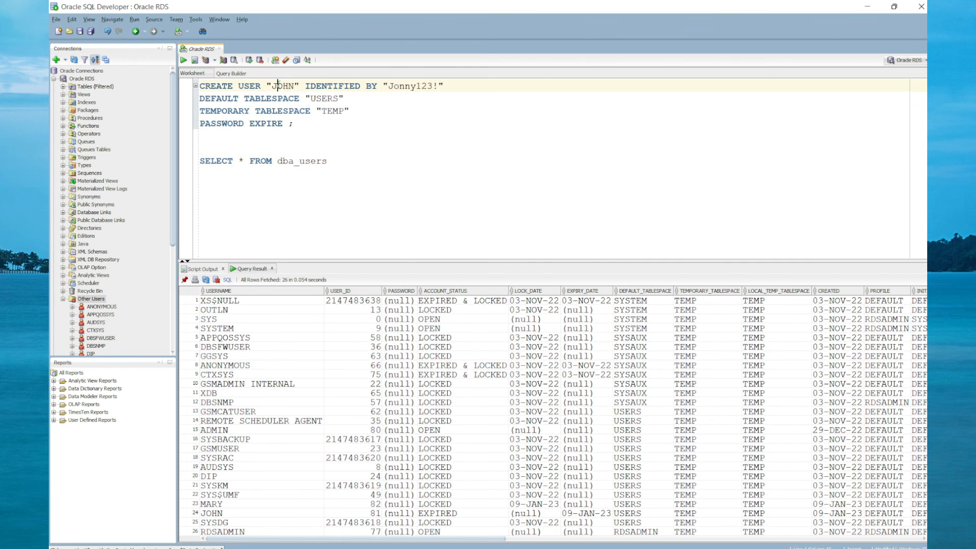
Create a connection named JOHN from the RDS entry with saved password and test it, failing on CREATE SESSION.
right_click(277, 86)
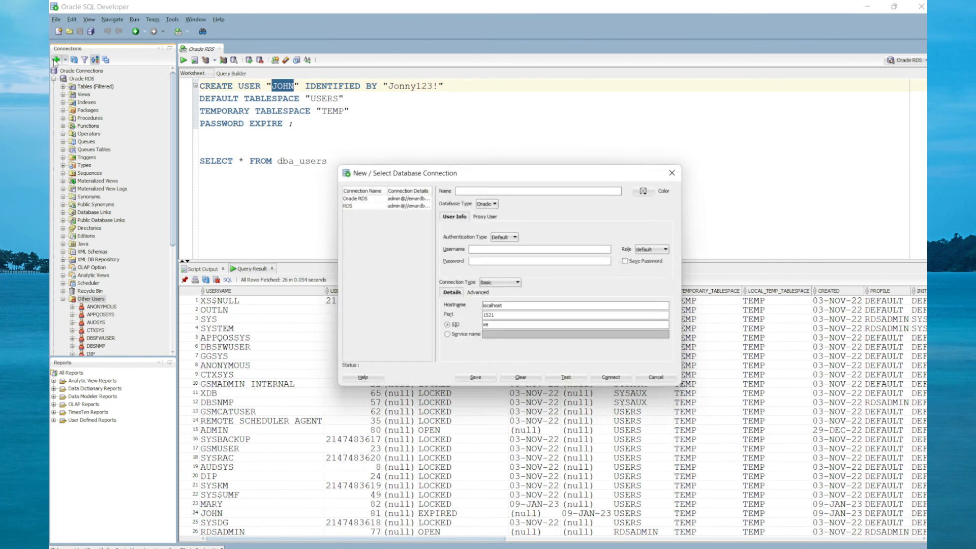
click(348, 205)
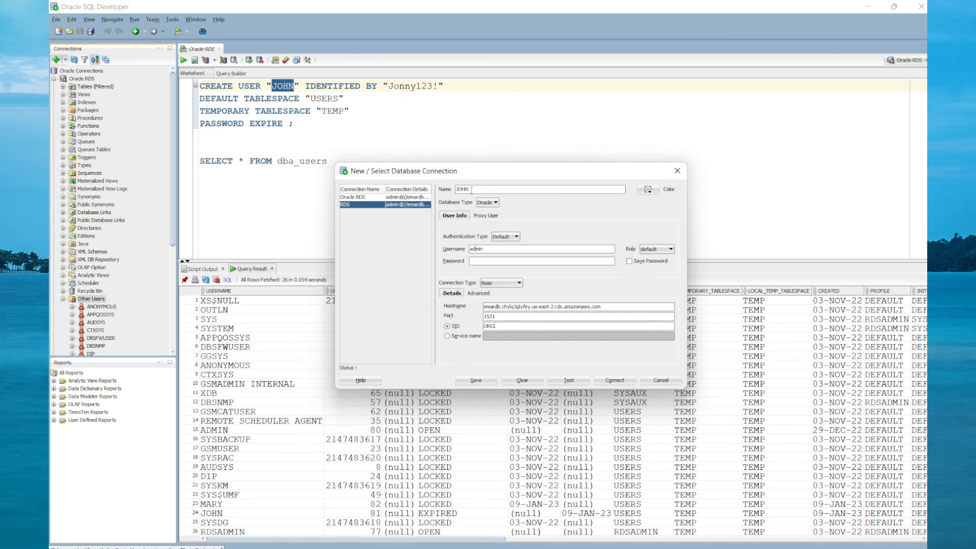
text(JOHN)
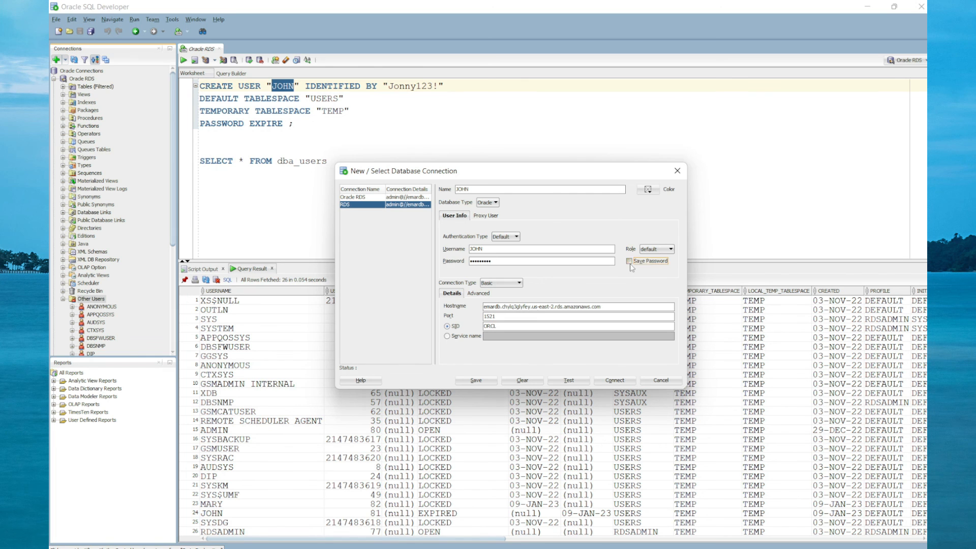
click(629, 260)
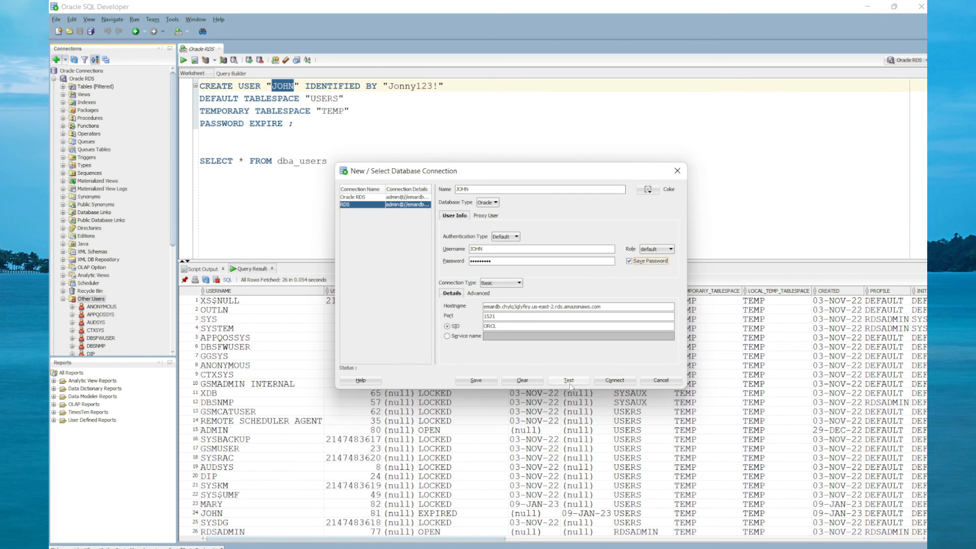
click(568, 380)
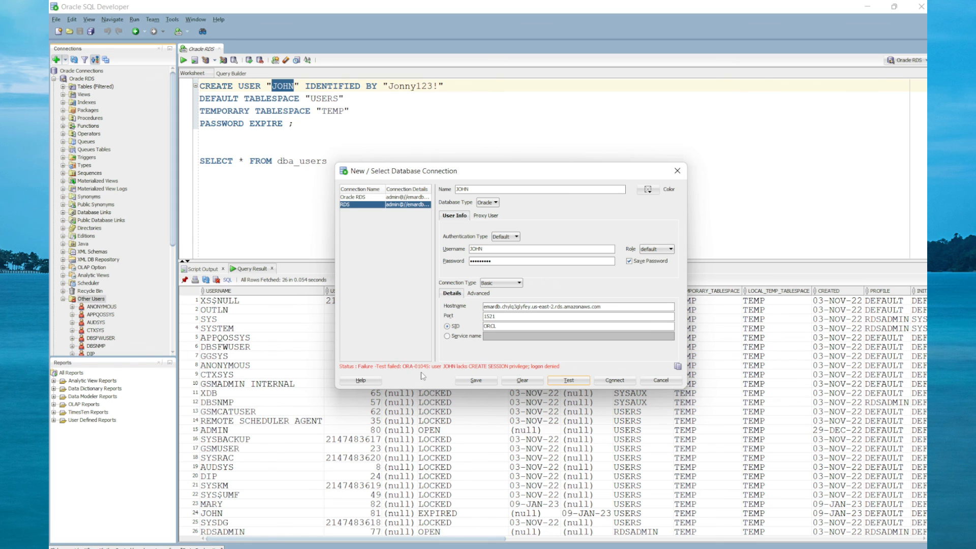
mouse_move(454, 372)
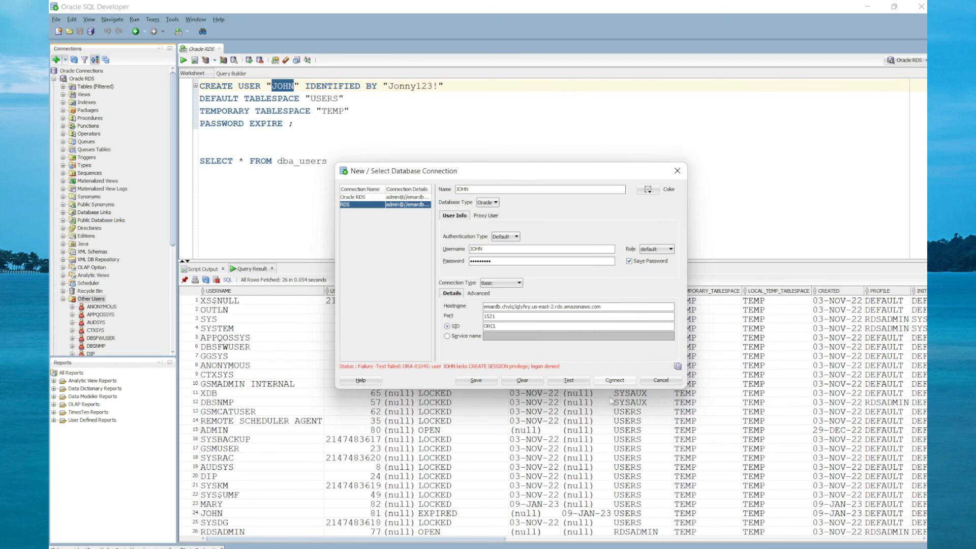
mouse_move(605, 404)
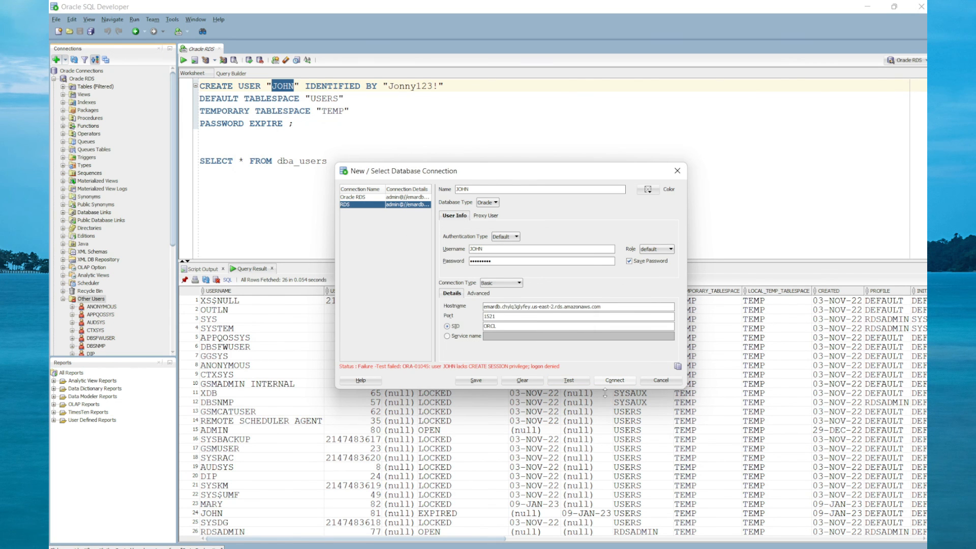